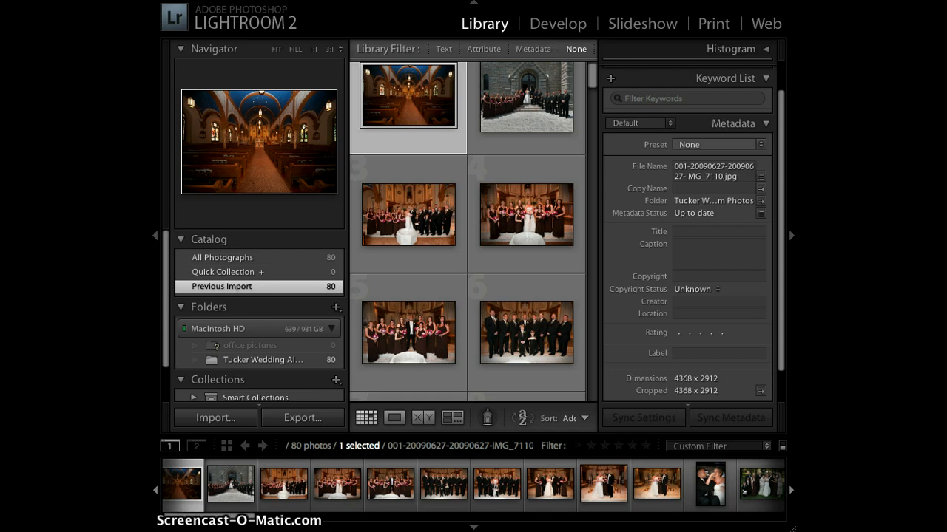
{"action": "mouse_move", "coordinate": [275, 45]}
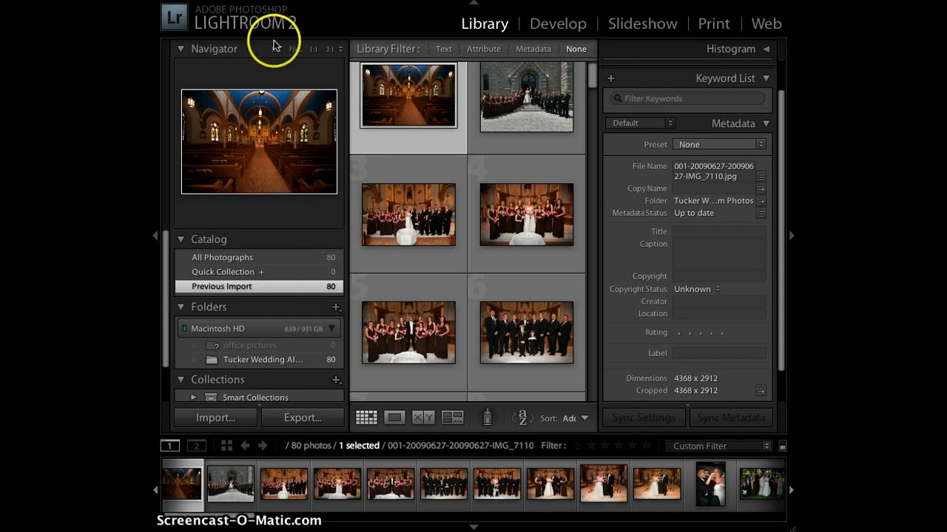
{"action": "mouse_move", "coordinate": [275, 38]}
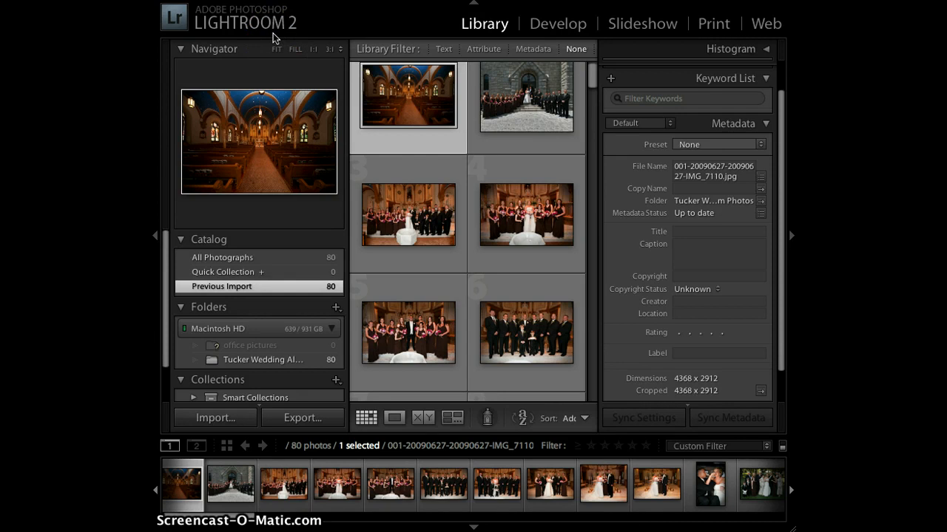
{"action": "mouse_move", "coordinate": [596, 77]}
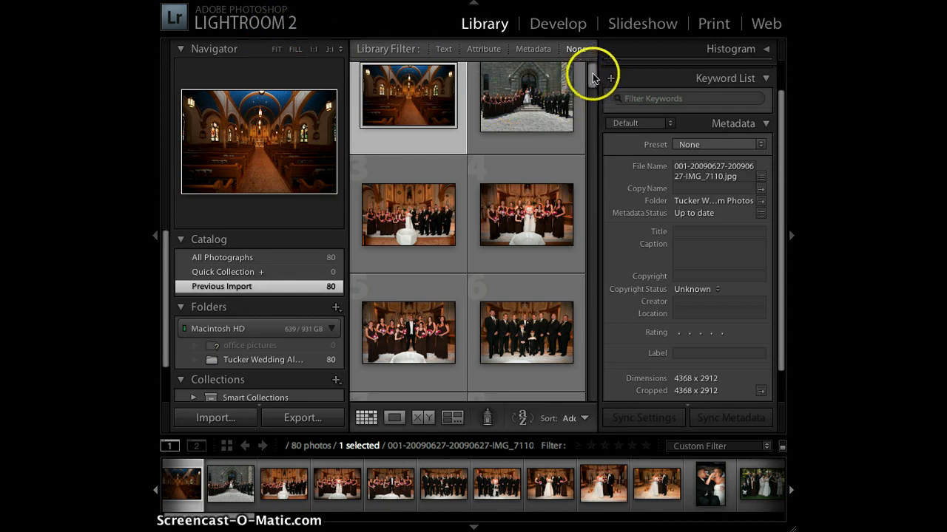
Step: Scroll the 80-photo Library grid down and back up to the first images
{"action": "scroll", "scroll_direction": "down", "scroll_amount": 3}
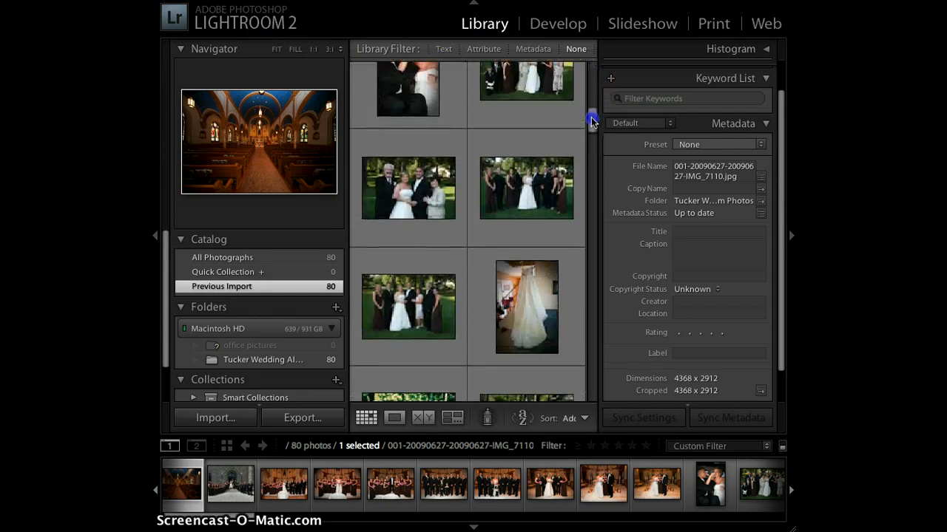
{"action": "scroll", "scroll_direction": "up", "scroll_amount": 3}
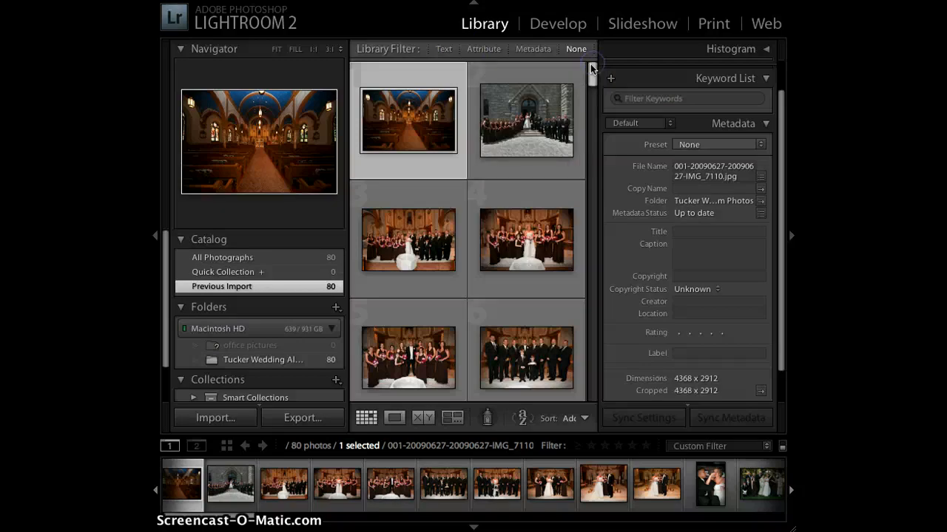
{"action": "mouse_move", "coordinate": [518, 155]}
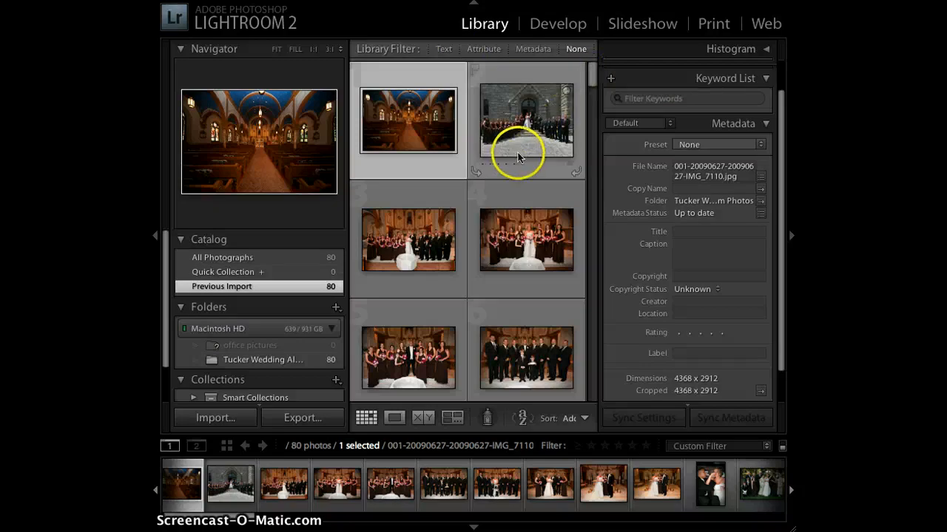
{"action": "mouse_move", "coordinate": [278, 267]}
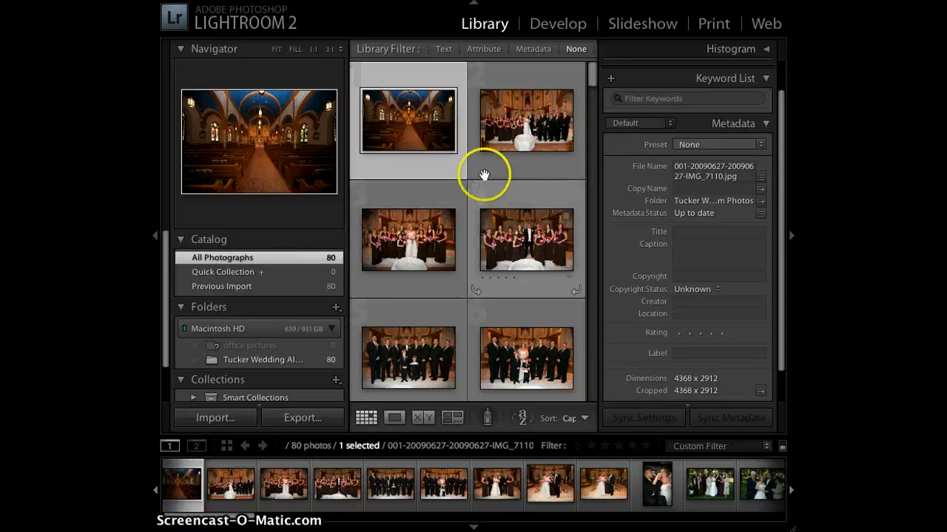
{"action": "mouse_move", "coordinate": [440, 141]}
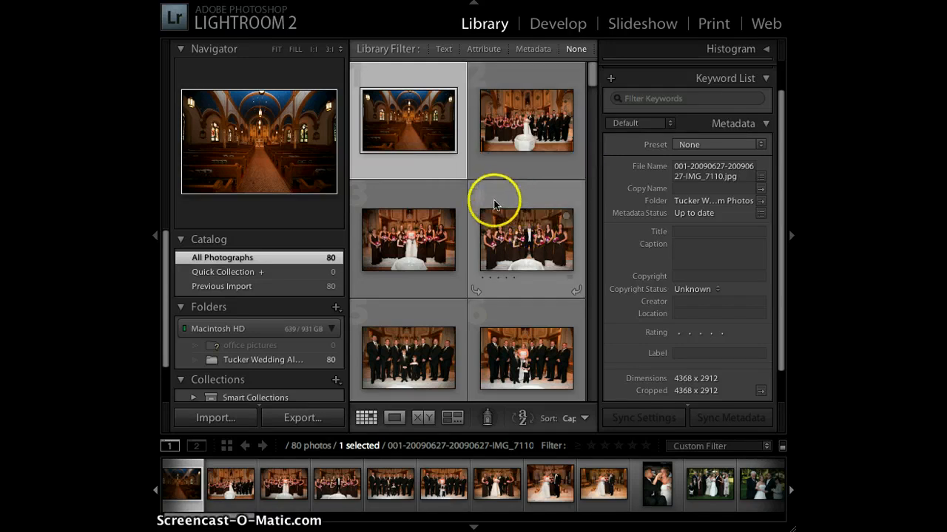
{"action": "mouse_move", "coordinate": [505, 187]}
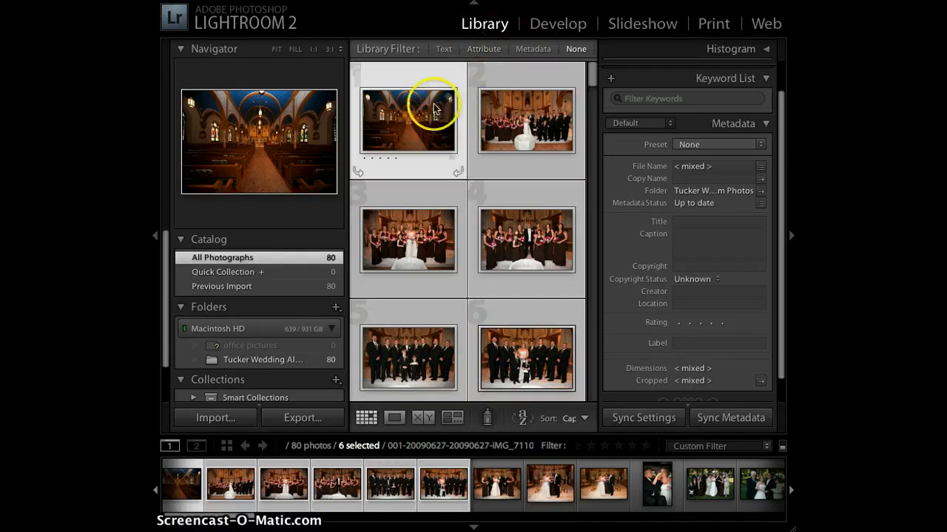
{"action": "mouse_move", "coordinate": [466, 250]}
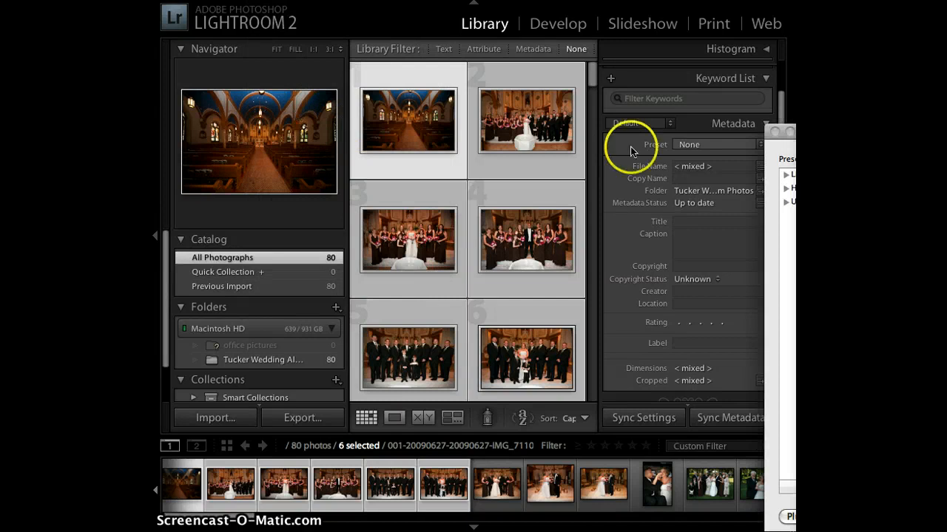
Step: Switch the six-photo export destination to Files on Disk
{"action": "left_click", "coordinate": [303, 418]}
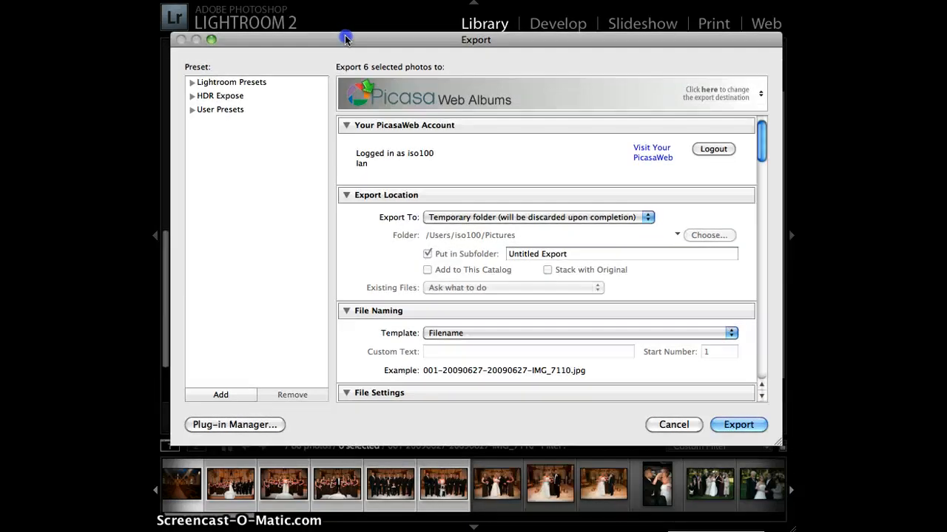
{"action": "left_click", "coordinate": [760, 93]}
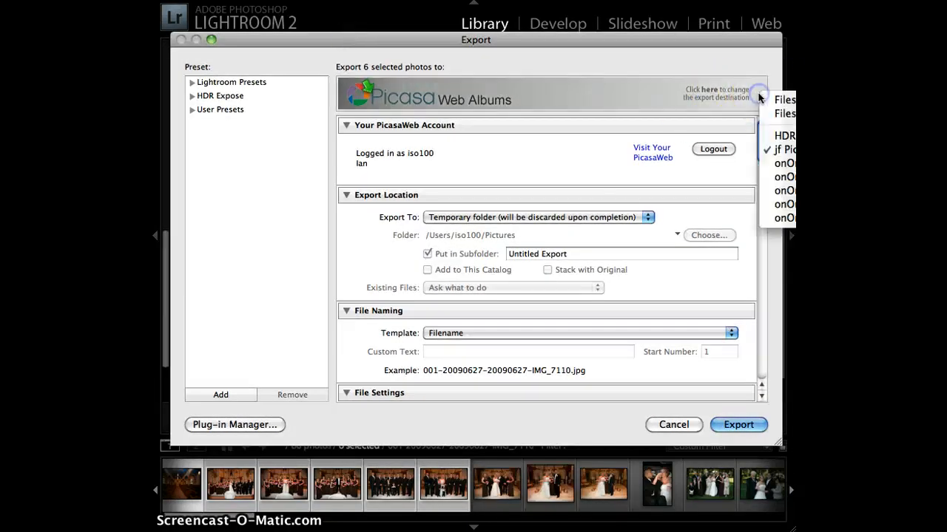
{"action": "left_click", "coordinate": [784, 99]}
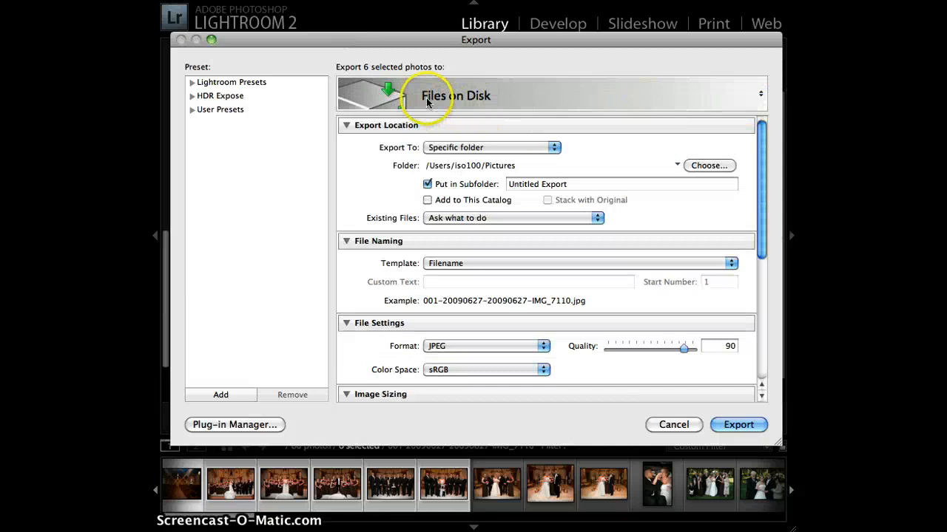
{"action": "mouse_move", "coordinate": [380, 80]}
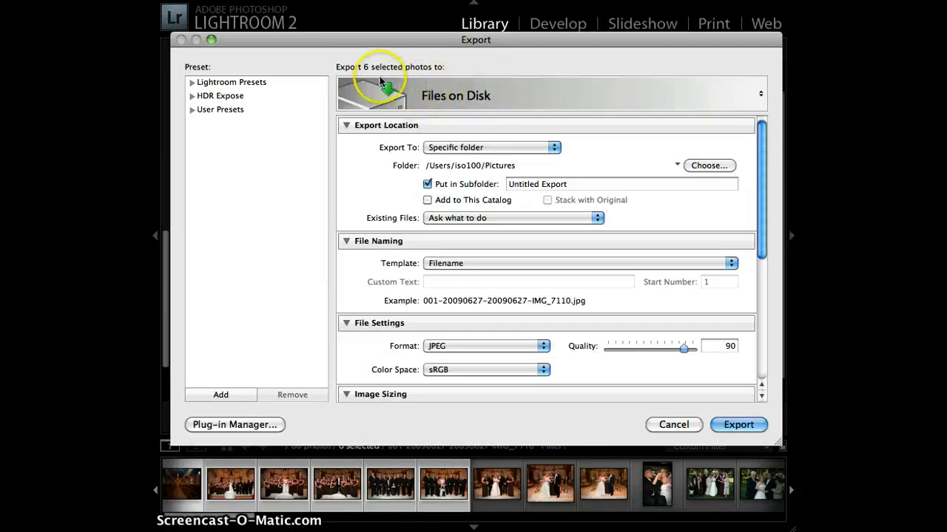
{"action": "mouse_move", "coordinate": [470, 79]}
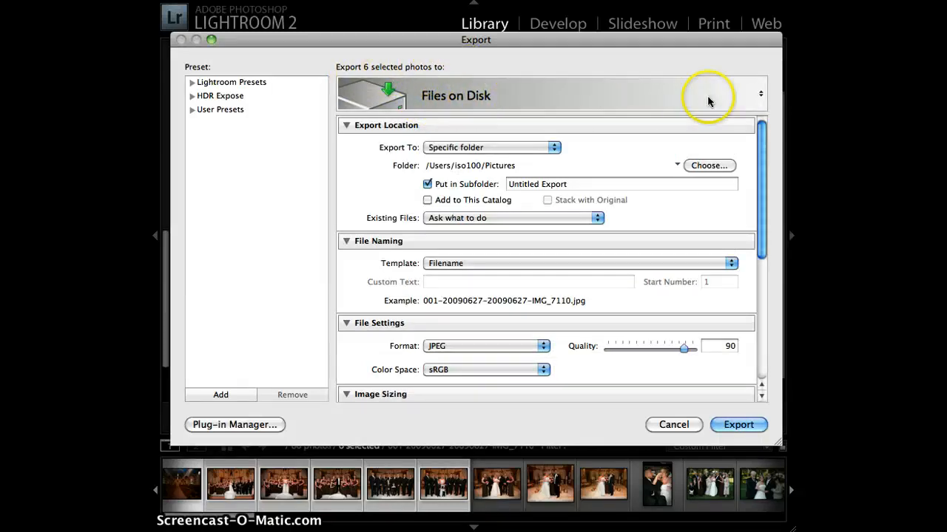
{"action": "left_click", "coordinate": [759, 93]}
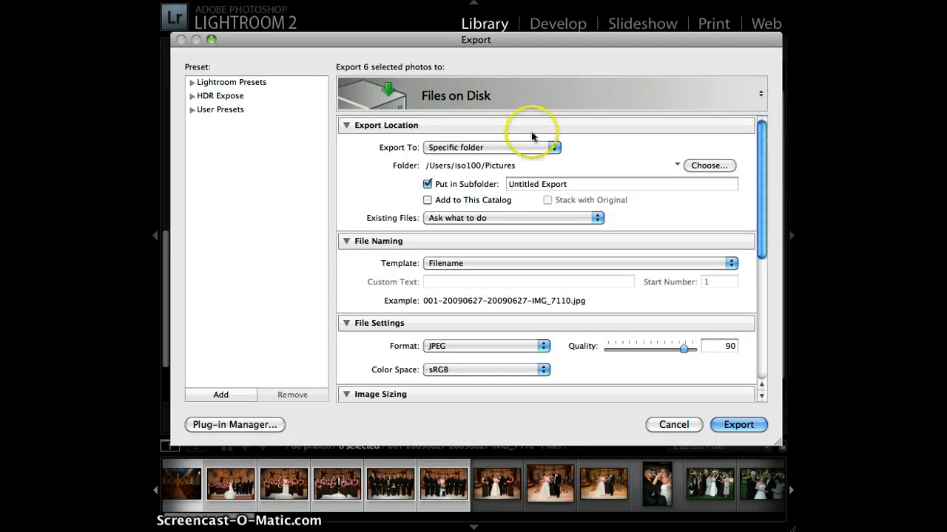
Step: Set the export destination back to Picasa Web Albums, logged in as iso100
{"action": "left_click", "coordinate": [760, 94]}
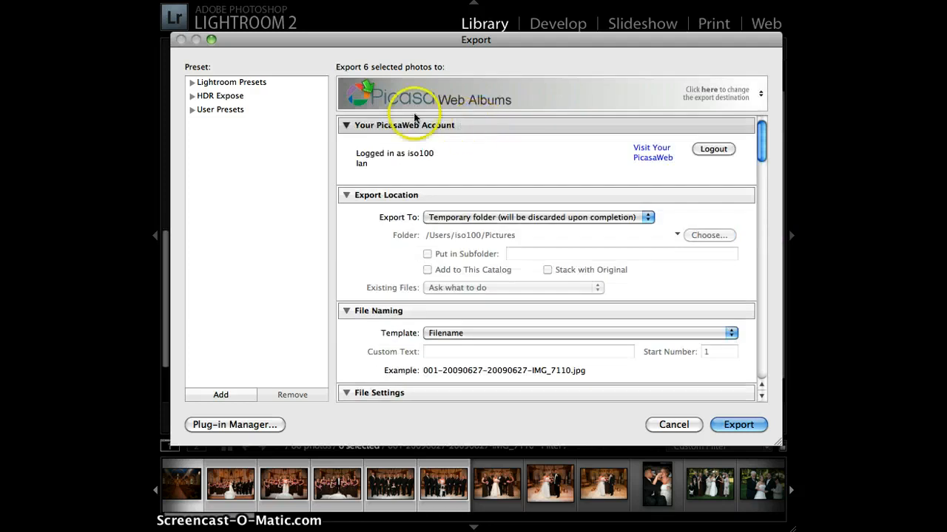
{"action": "mouse_move", "coordinate": [373, 73]}
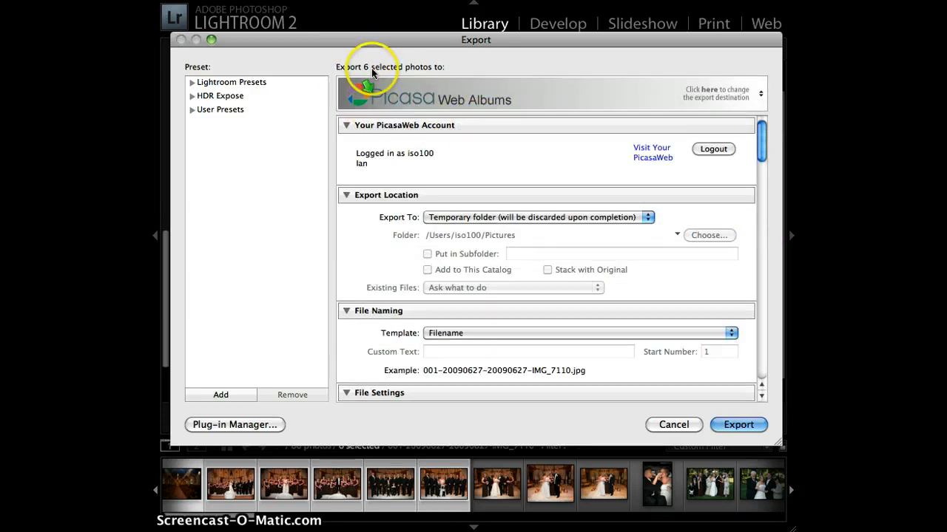
{"action": "mouse_move", "coordinate": [491, 104]}
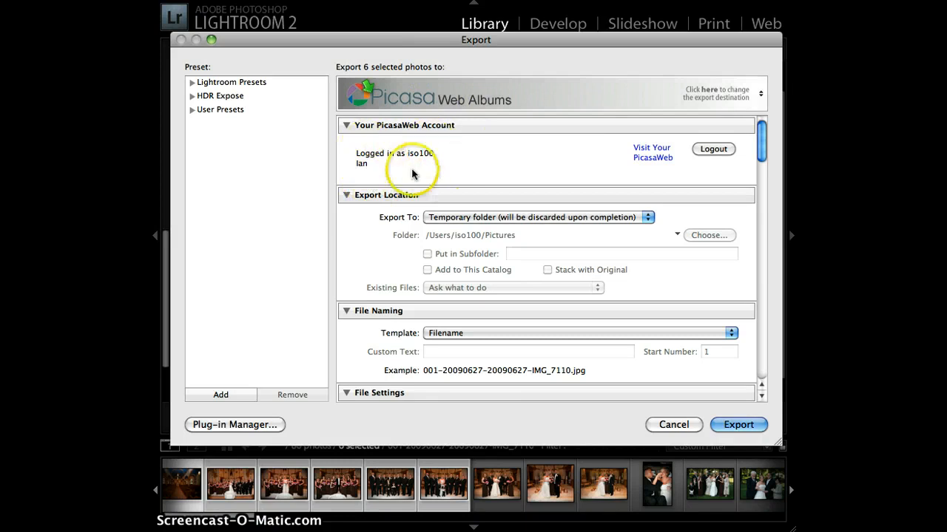
{"action": "mouse_move", "coordinate": [516, 181]}
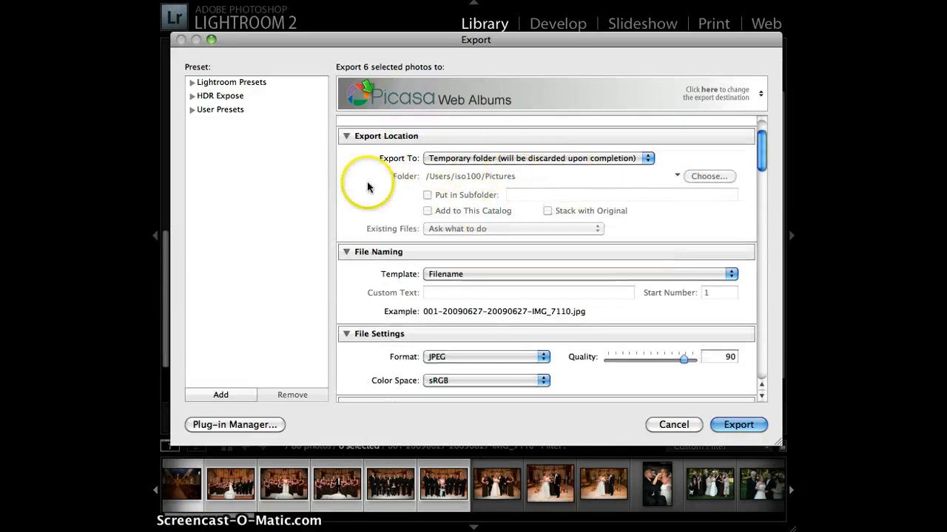
{"action": "mouse_move", "coordinate": [432, 157]}
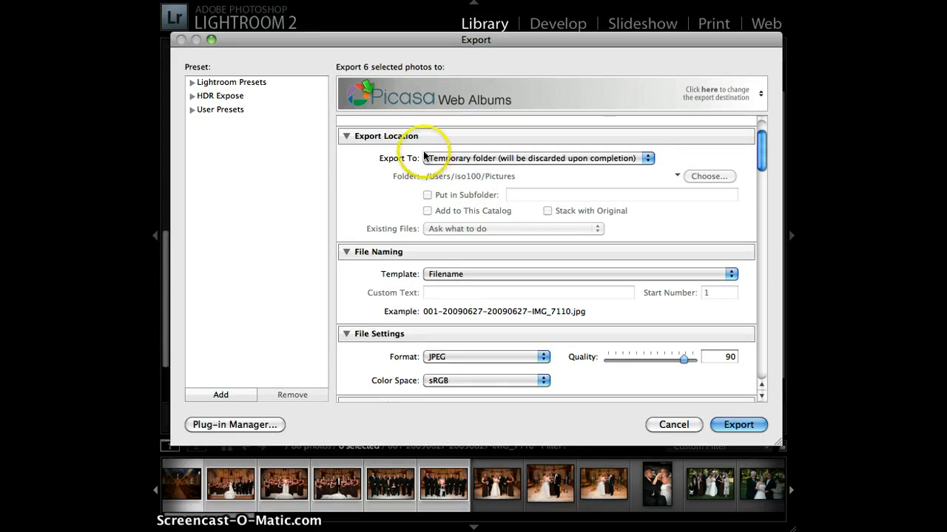
Step: Collapse Export Location and uncheck Output Sharpening for the Picasa export
{"action": "left_click", "coordinate": [346, 137]}
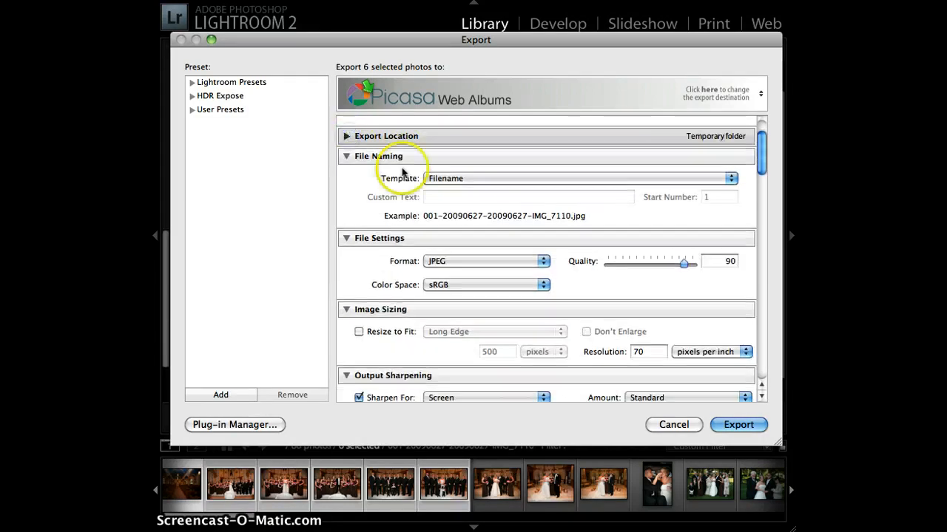
{"action": "mouse_move", "coordinate": [538, 222]}
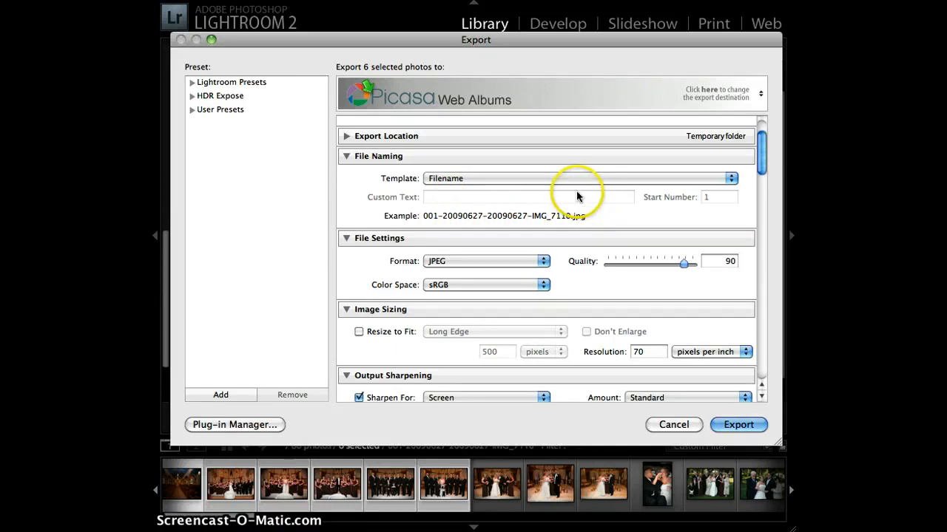
{"action": "mouse_move", "coordinate": [435, 221]}
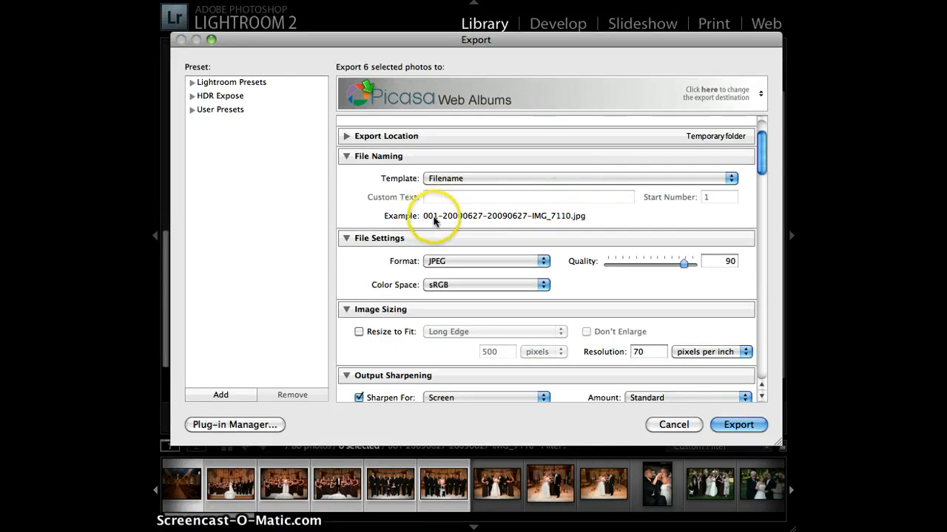
{"action": "mouse_move", "coordinate": [513, 222]}
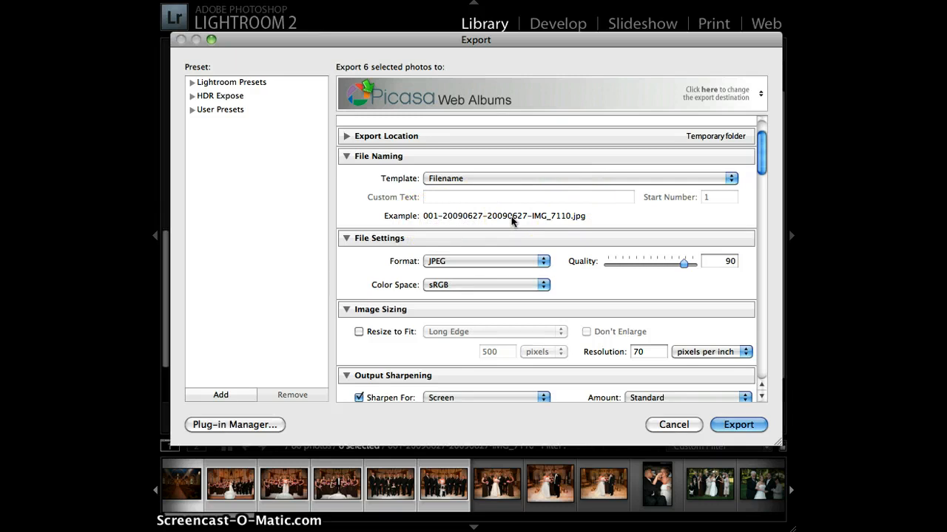
{"action": "mouse_move", "coordinate": [475, 266]}
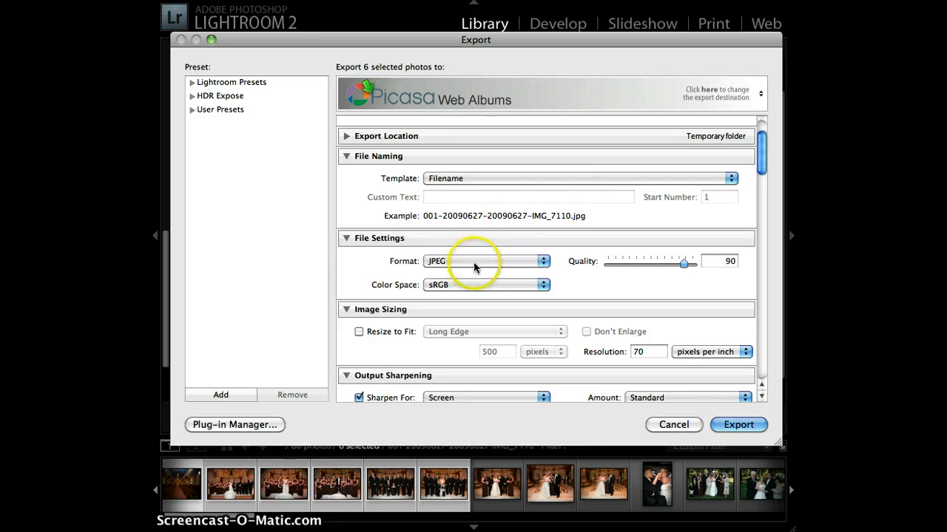
{"action": "mouse_move", "coordinate": [586, 283]}
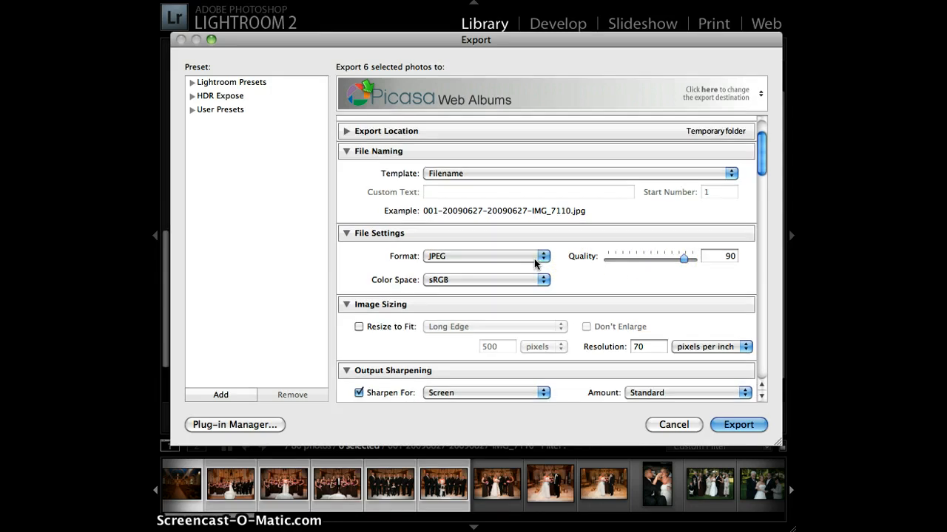
{"action": "scroll", "scroll_direction": "down", "scroll_amount": 3}
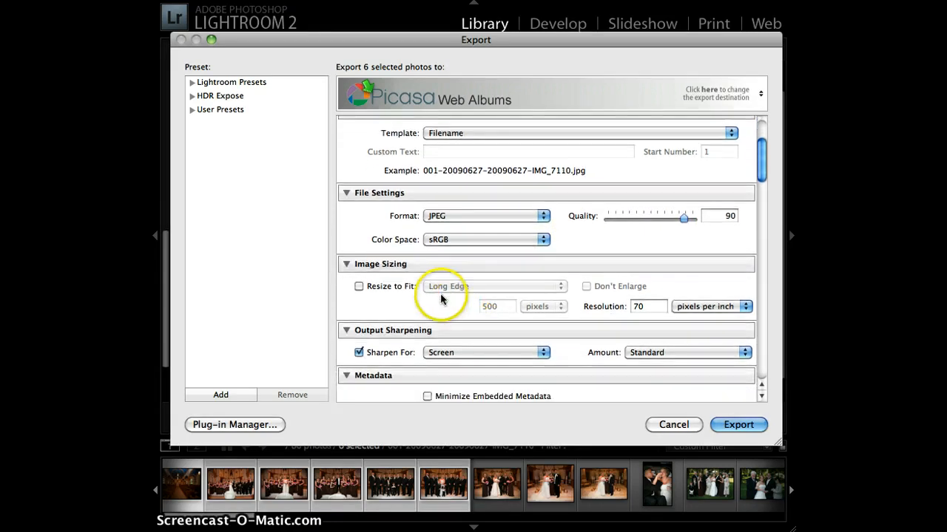
{"action": "mouse_move", "coordinate": [457, 312]}
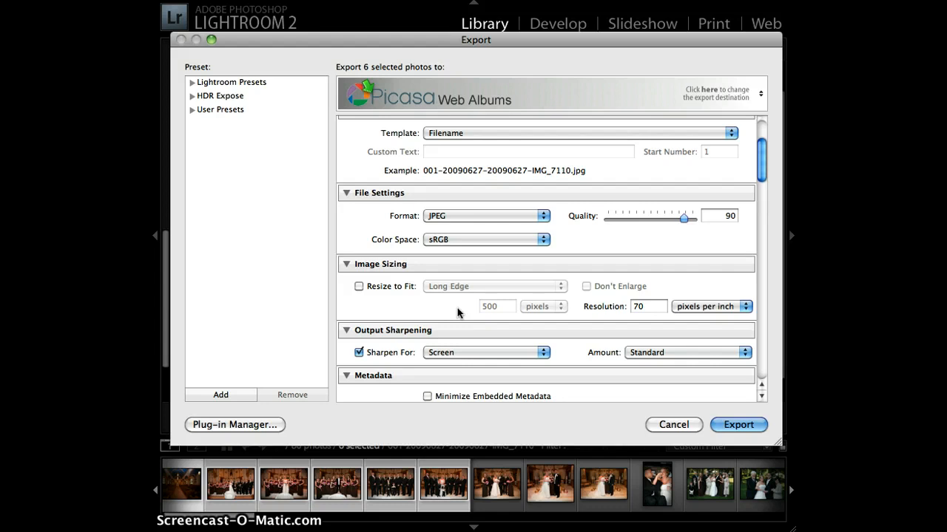
{"action": "left_click", "coordinate": [359, 352]}
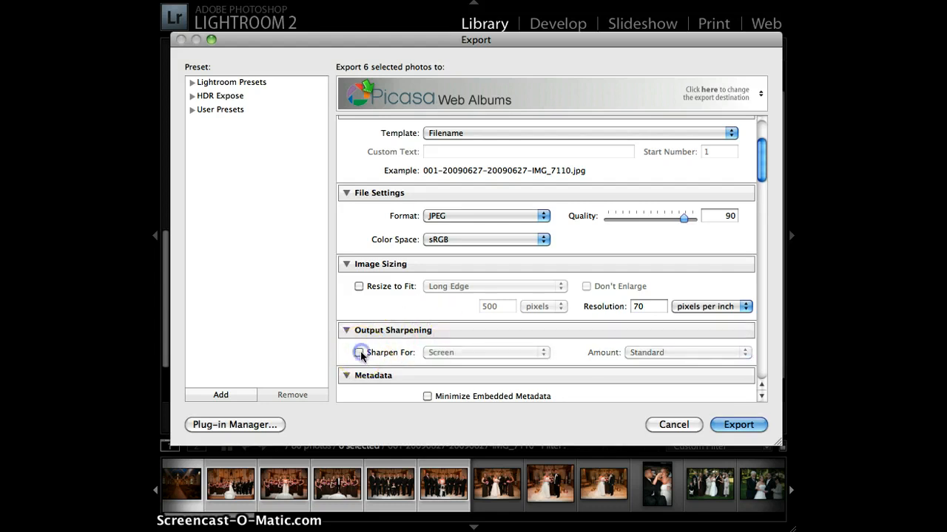
{"action": "scroll", "scroll_direction": "down", "scroll_amount": 3}
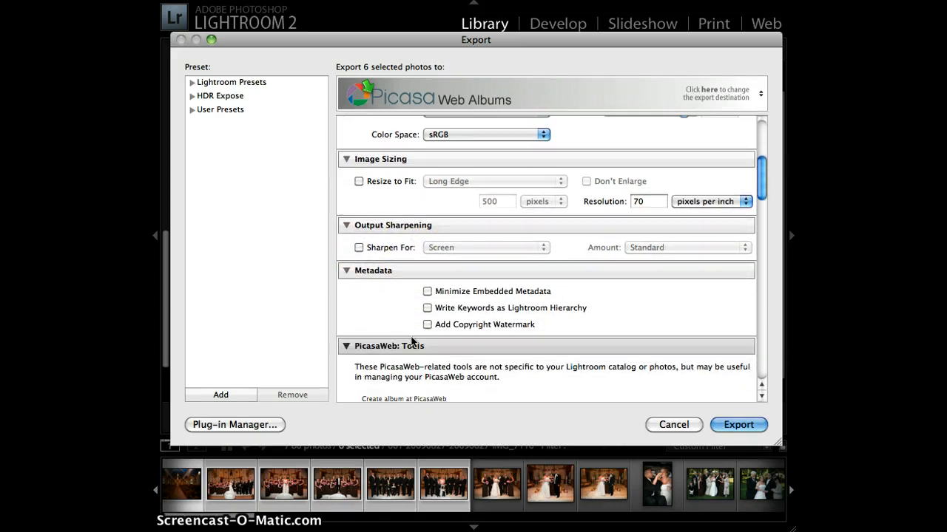
Step: Create a public PicasaWeb album named 'Wedding Test' from PicasaWeb Tools
{"action": "scroll", "scroll_direction": "down", "scroll_amount": 3}
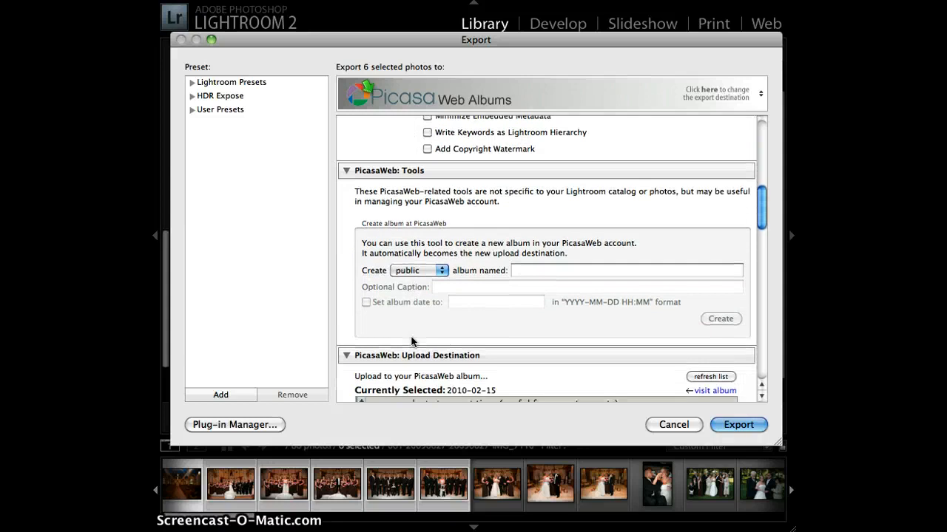
{"action": "scroll", "scroll_direction": "down", "scroll_amount": 3}
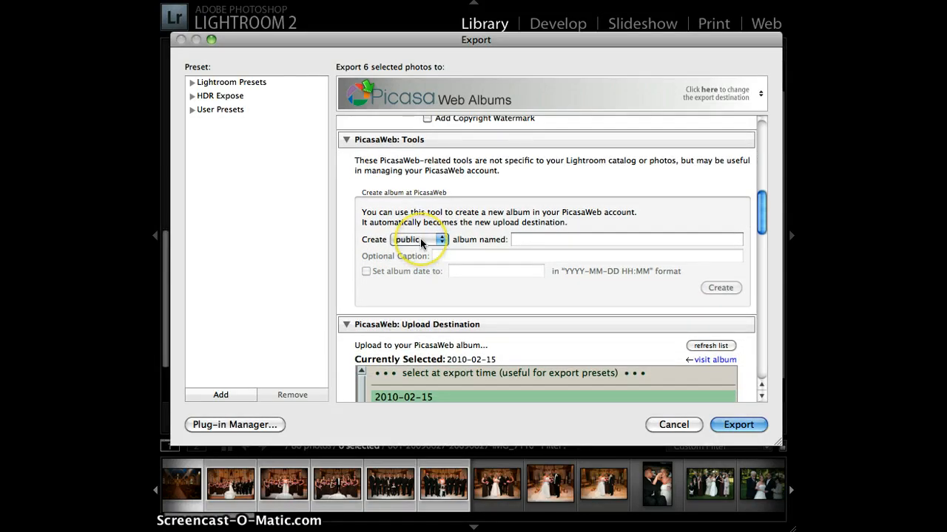
{"action": "left_click", "coordinate": [625, 239]}
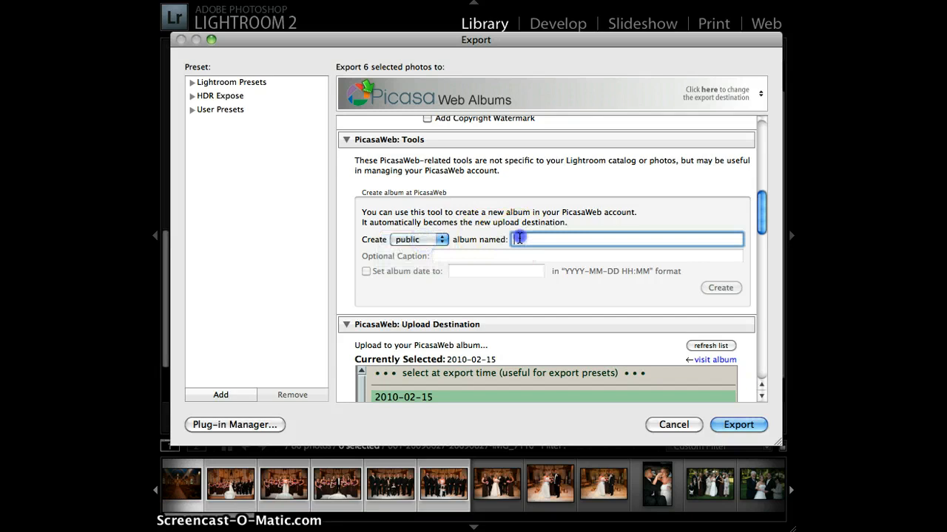
{"action": "type", "text": "Wedding"}
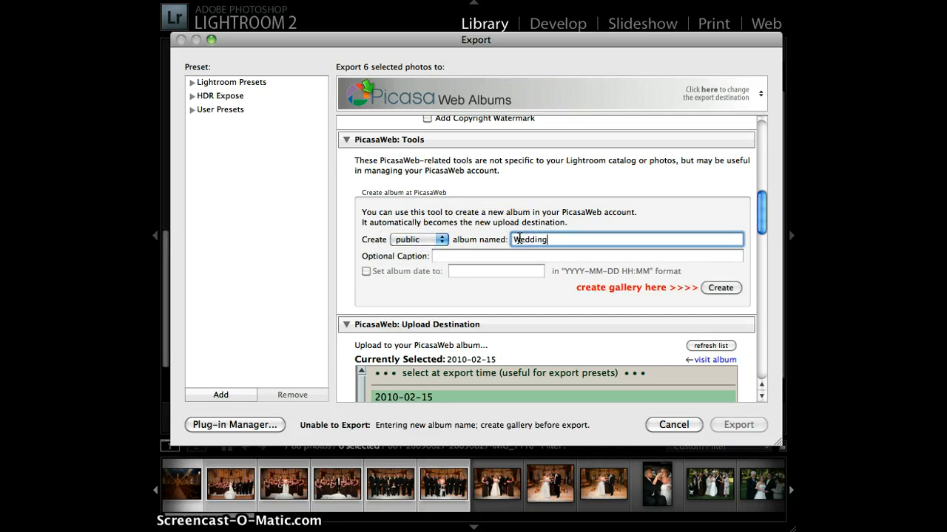
{"action": "type", "text": "Test"}
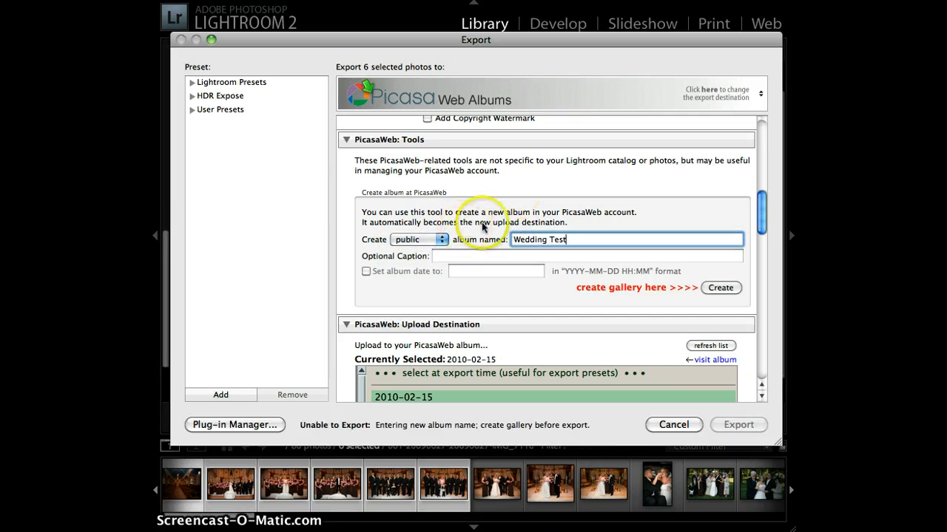
{"action": "mouse_move", "coordinate": [703, 288]}
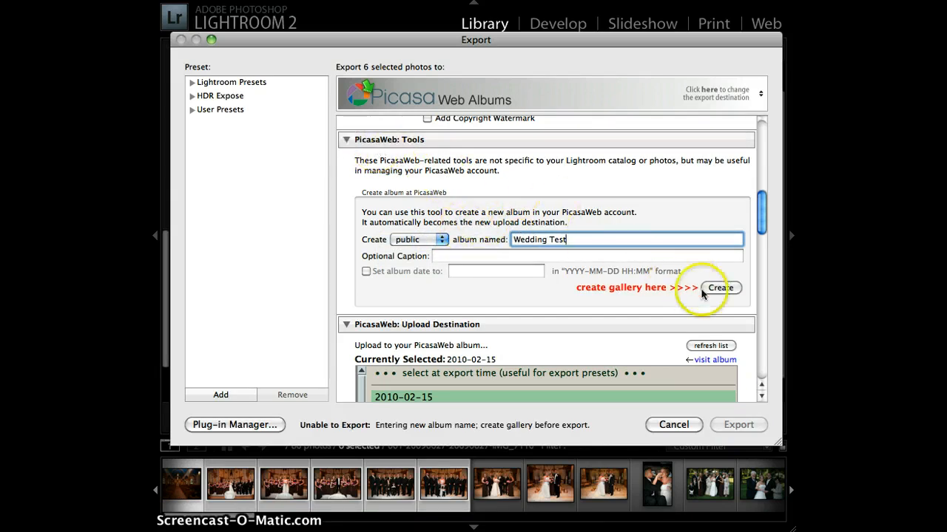
{"action": "left_click", "coordinate": [721, 288]}
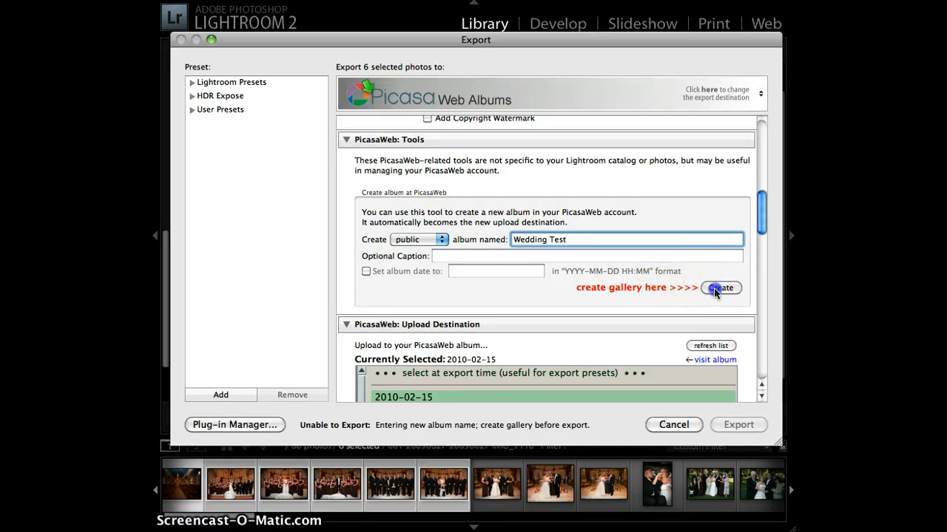
{"action": "left_click", "coordinate": [721, 288]}
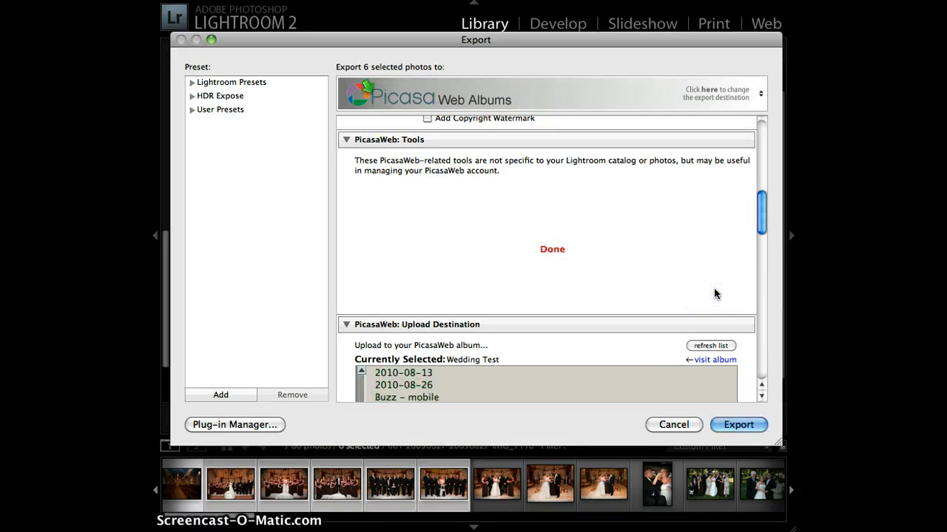
Step: Keep 'All: export all (6)' selected and start uploading the photos to PicasaWeb
{"action": "scroll", "scroll_direction": "down", "scroll_amount": 3}
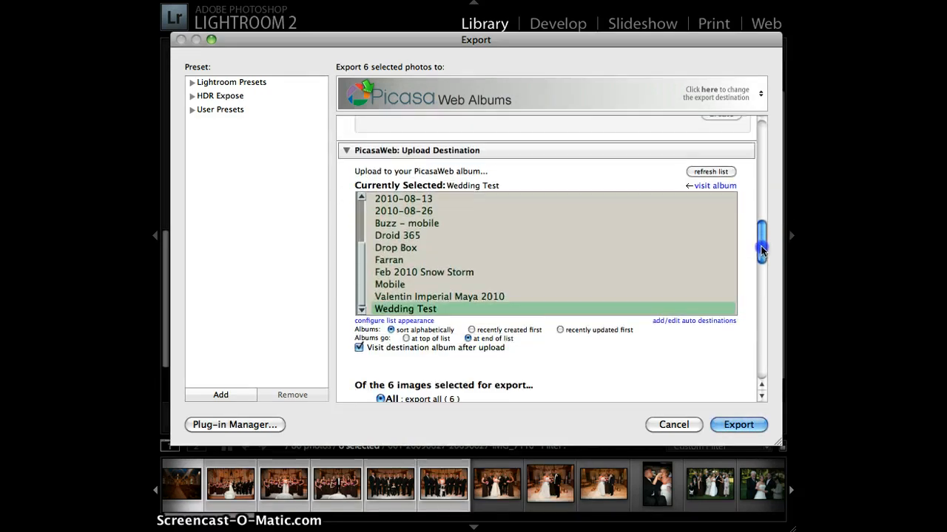
{"action": "scroll", "scroll_direction": "down", "scroll_amount": 3}
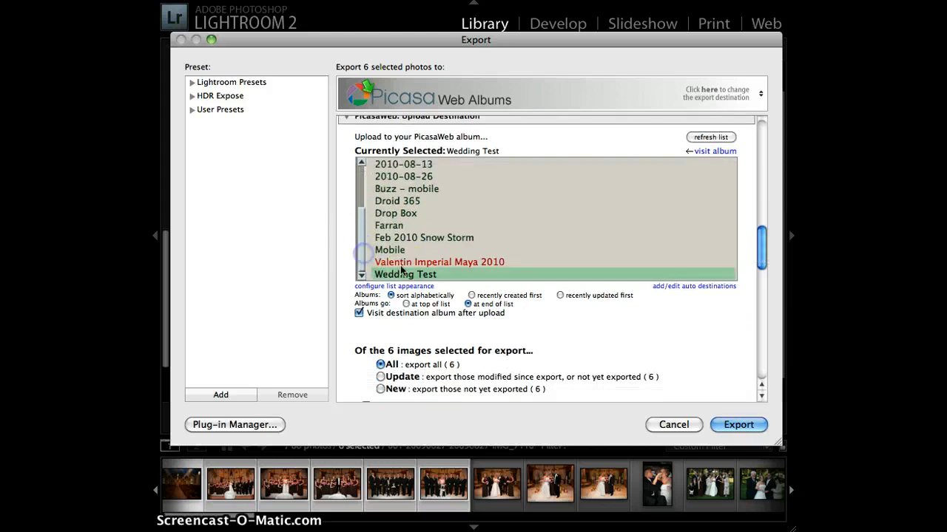
{"action": "mouse_move", "coordinate": [414, 285]}
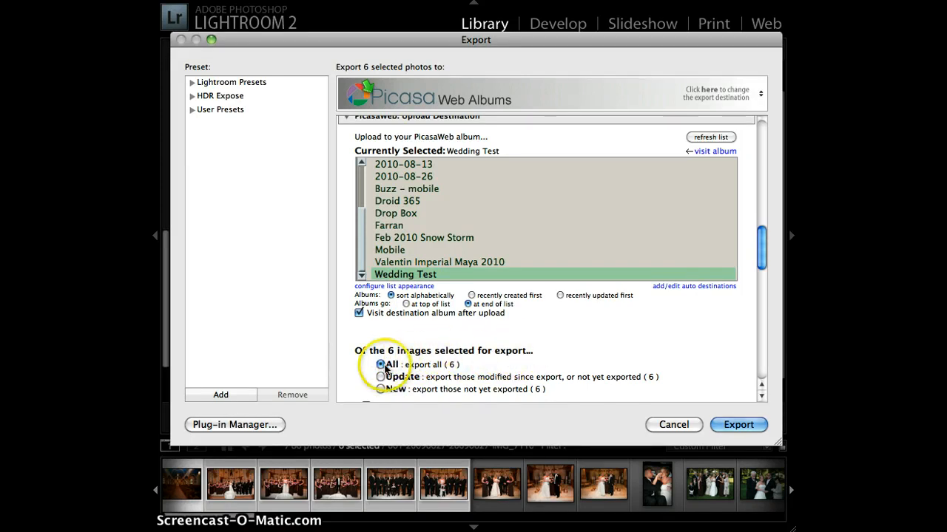
{"action": "mouse_move", "coordinate": [761, 259]}
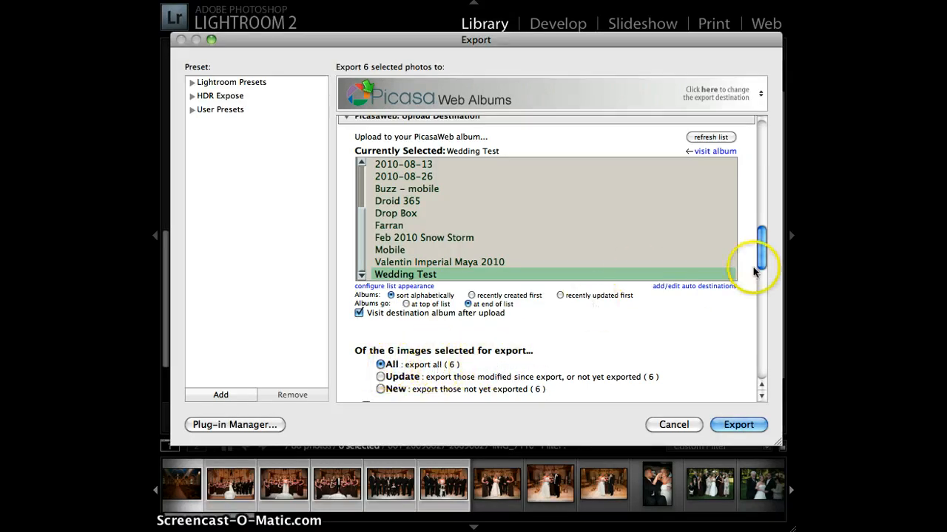
{"action": "scroll", "scroll_direction": "down", "scroll_amount": 3}
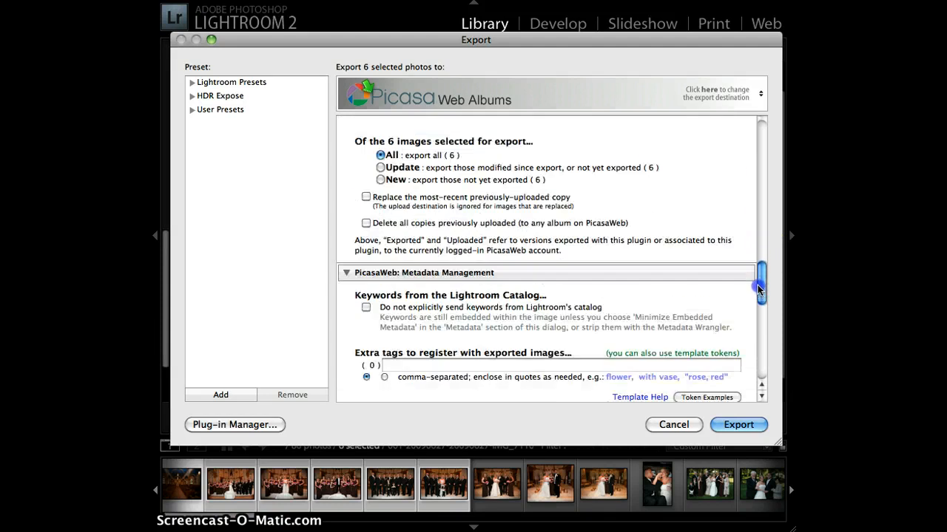
{"action": "scroll", "scroll_direction": "down", "scroll_amount": 3}
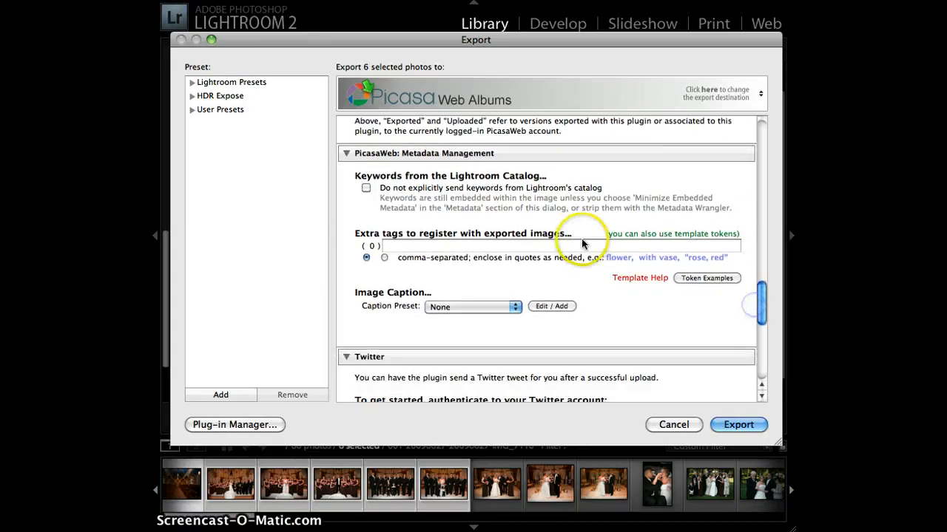
{"action": "scroll", "scroll_direction": "up", "scroll_amount": 3}
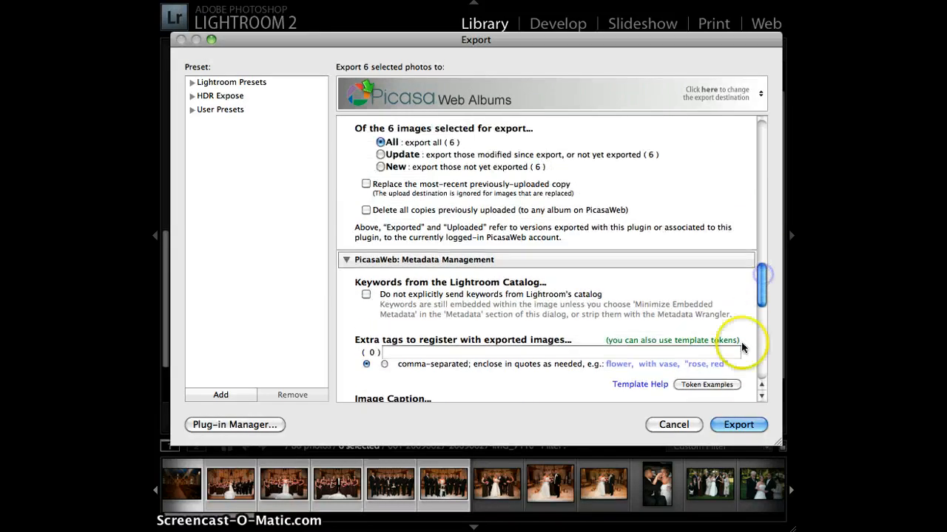
{"action": "left_click", "coordinate": [738, 425]}
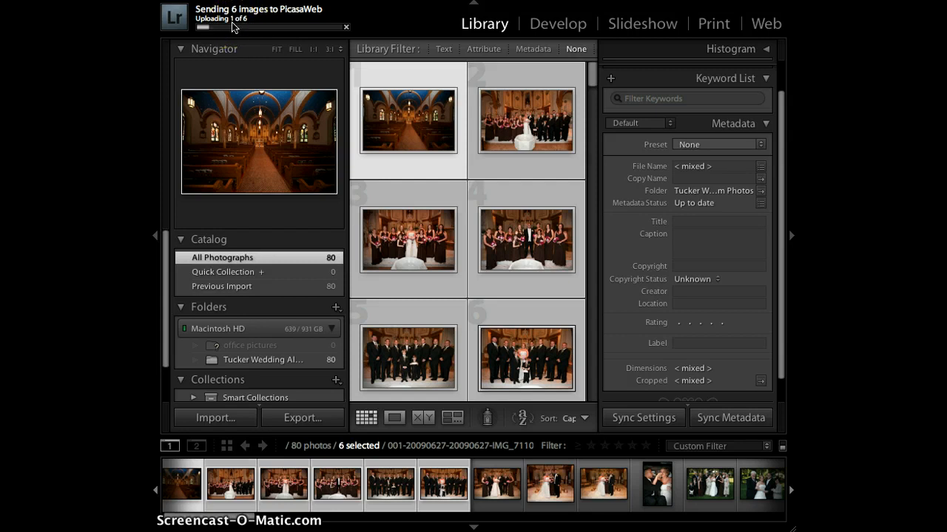
{"action": "mouse_move", "coordinate": [229, 64]}
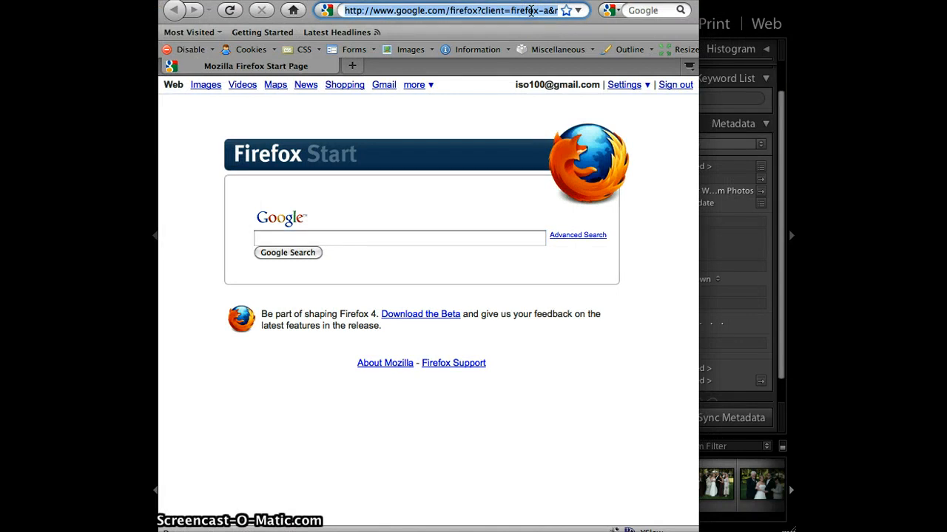
Step: Go to picasaweb and sign in, retrying after the incorrect-password error
{"action": "type", "text": "picasaweb"}
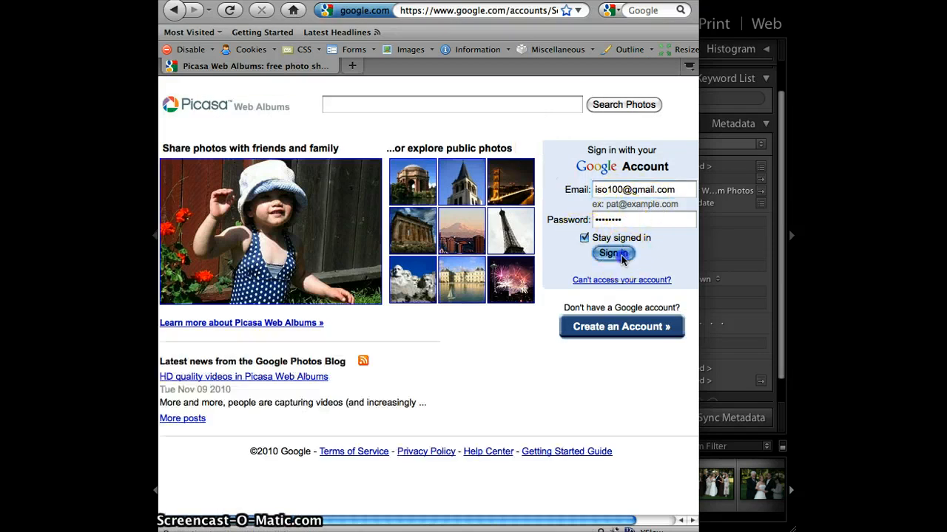
{"action": "left_click", "coordinate": [613, 253]}
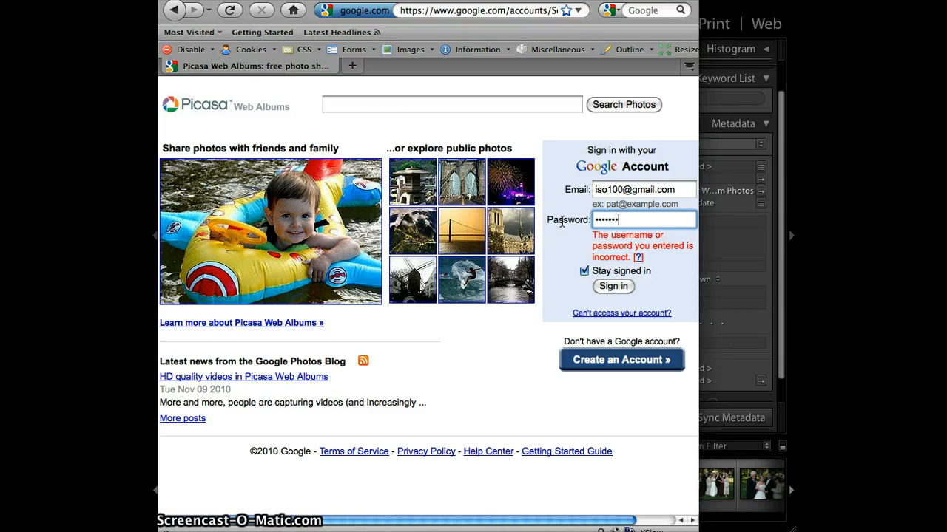
{"action": "left_click", "coordinate": [613, 286]}
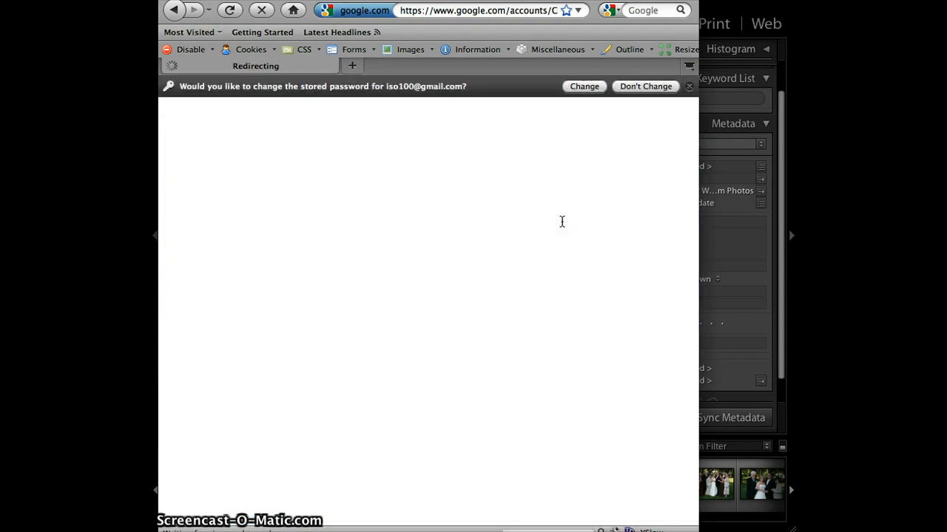
{"action": "left_click", "coordinate": [645, 86]}
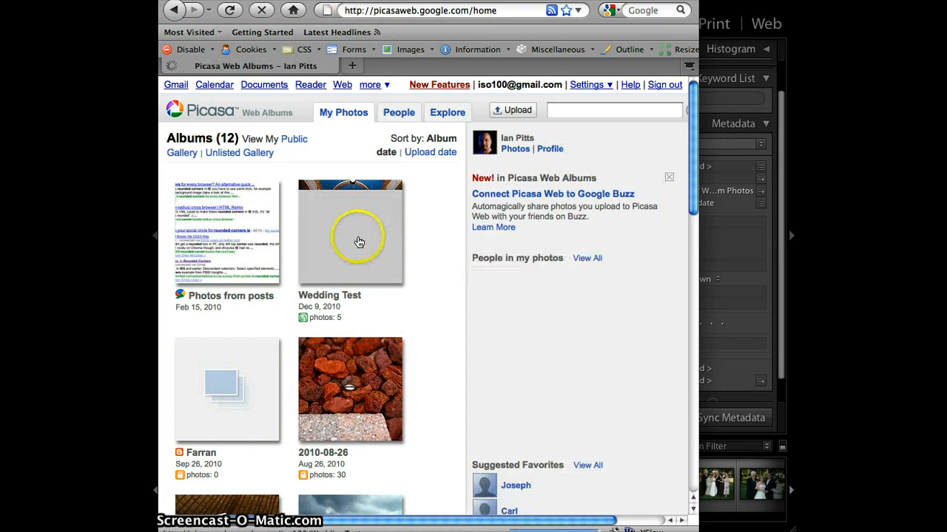
Step: Open the Wedding Test album thumbnail on the My Photos page
{"action": "left_click", "coordinate": [350, 232]}
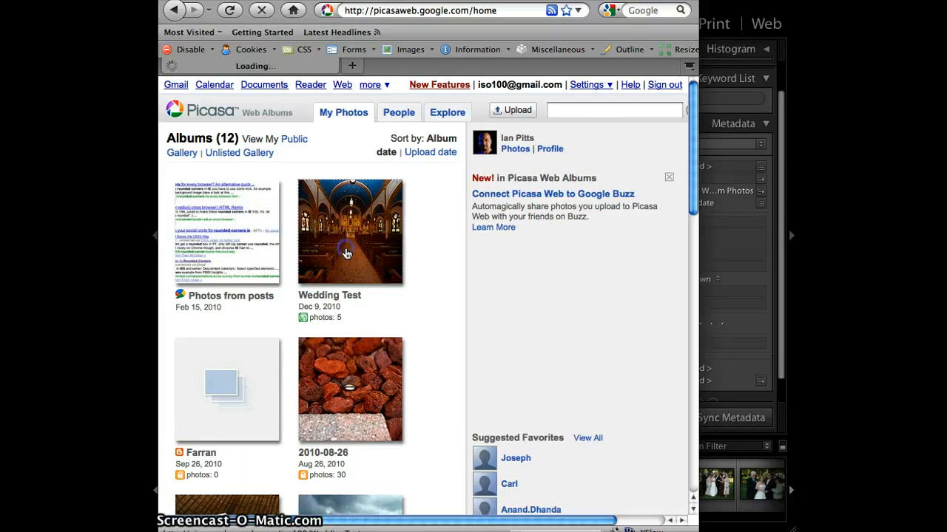
{"action": "left_click", "coordinate": [350, 231]}
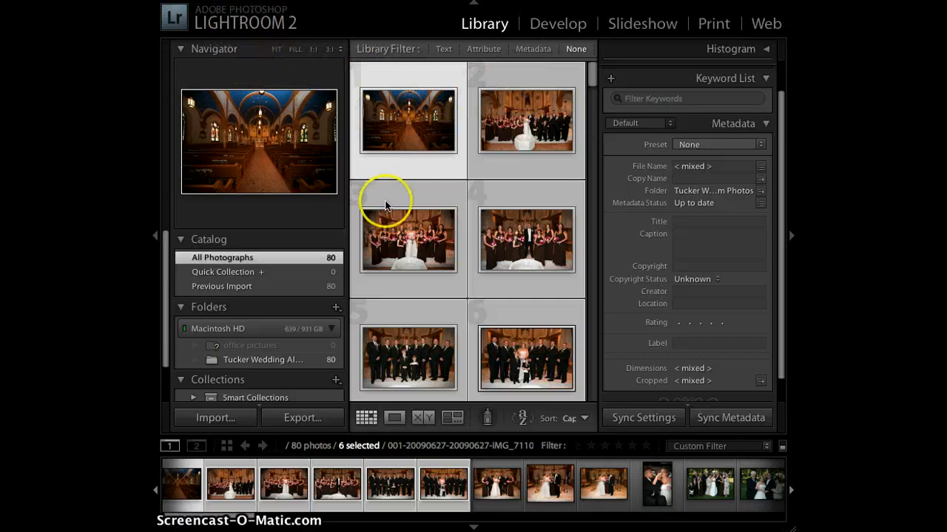
{"action": "mouse_move", "coordinate": [432, 270]}
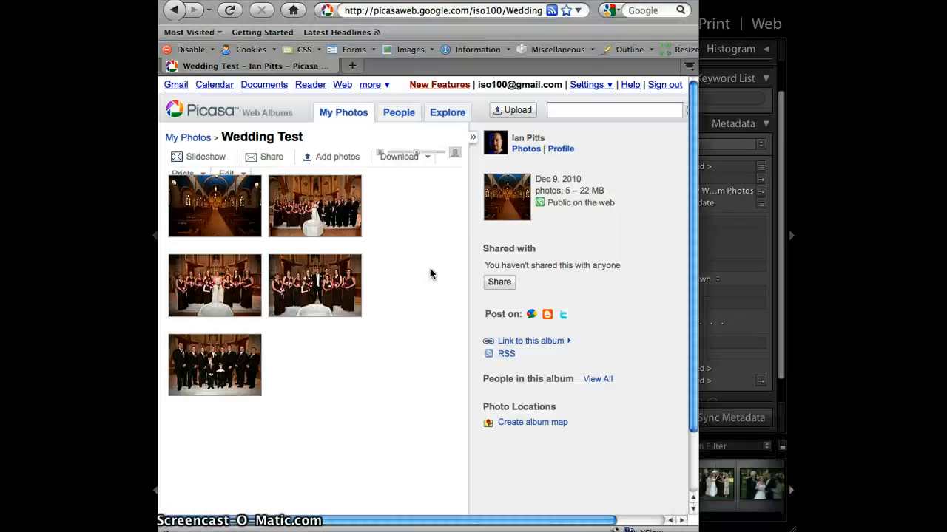
Step: Open the album's first photo, then advance to photo 2 of 6
{"action": "left_click", "coordinate": [228, 9]}
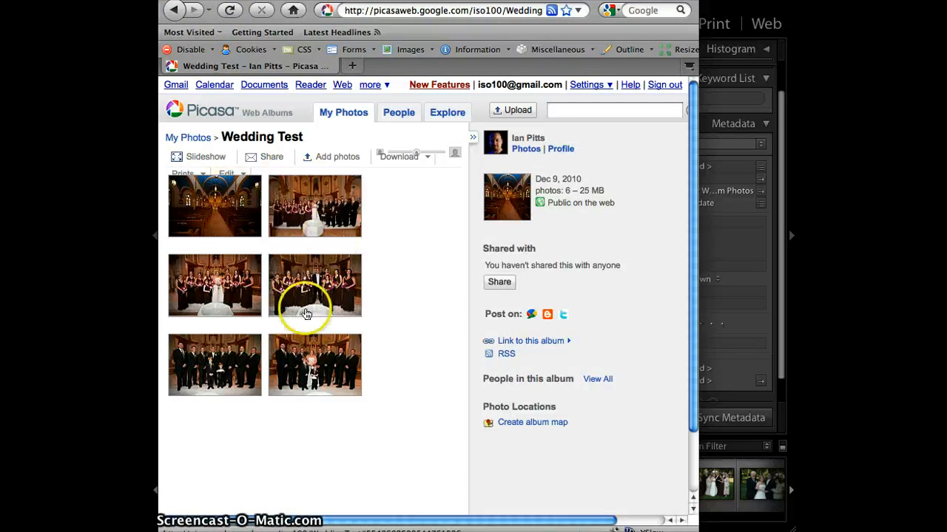
{"action": "mouse_move", "coordinate": [274, 223]}
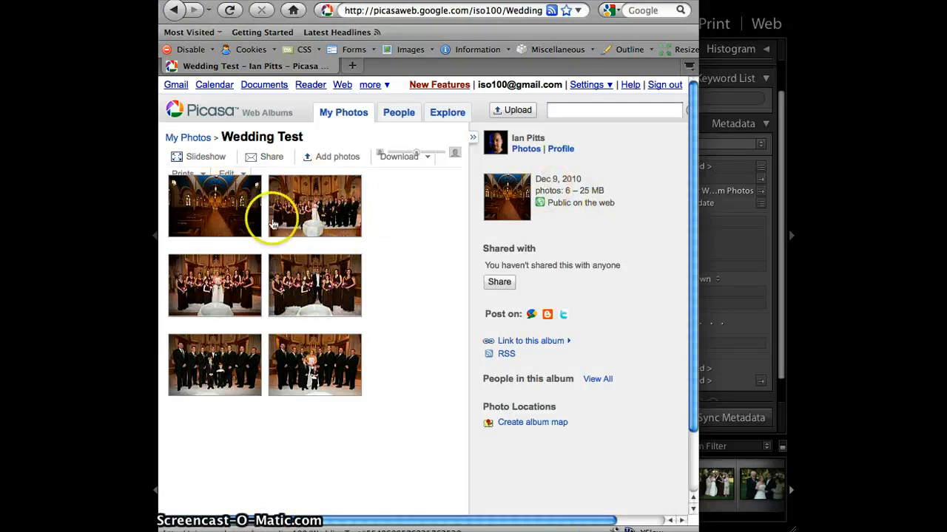
{"action": "left_click", "coordinate": [215, 205]}
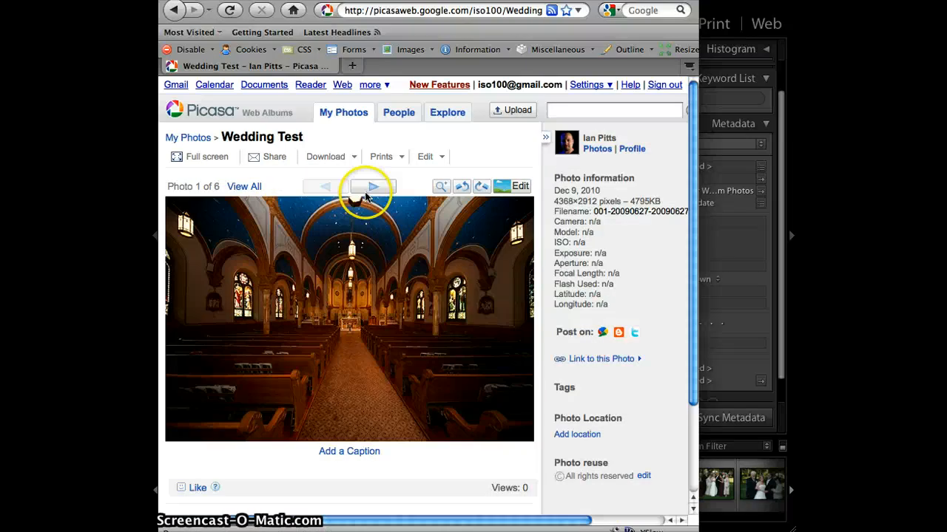
{"action": "left_click", "coordinate": [372, 186]}
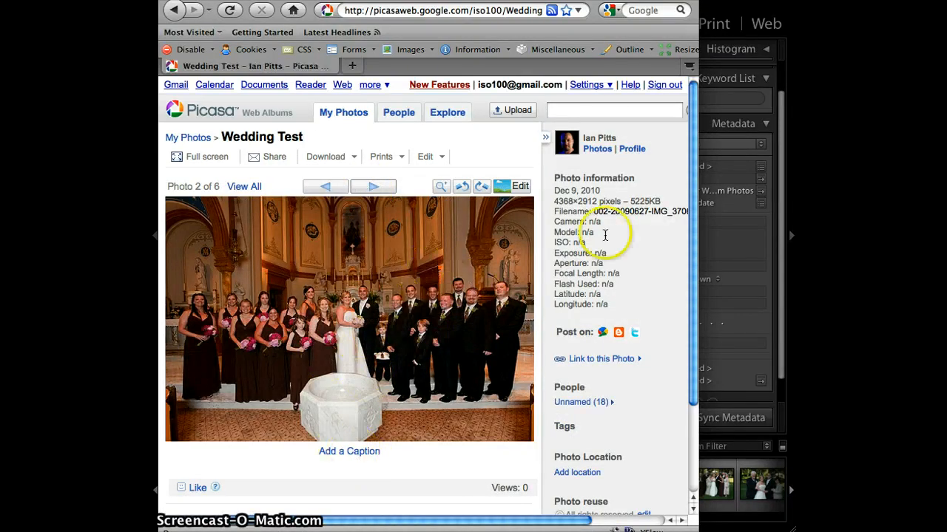
{"action": "mouse_move", "coordinate": [401, 272]}
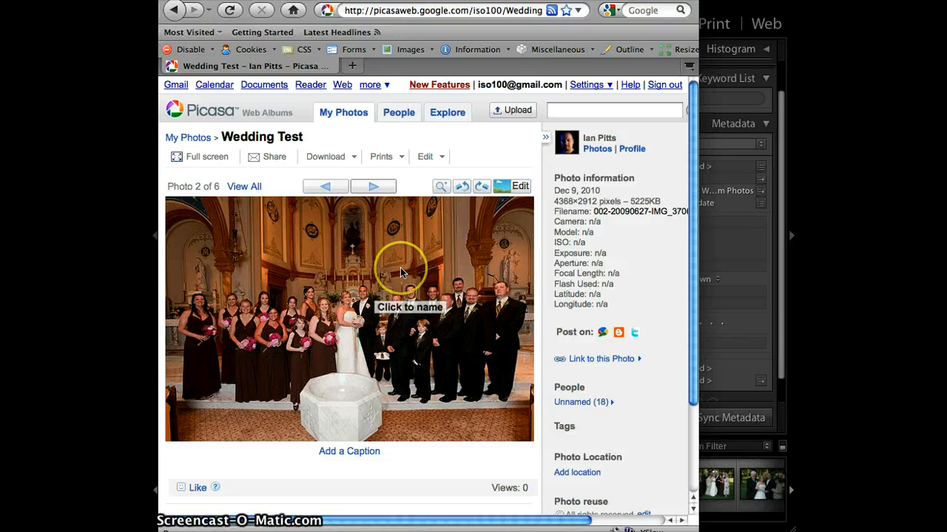
{"action": "mouse_move", "coordinate": [362, 416]}
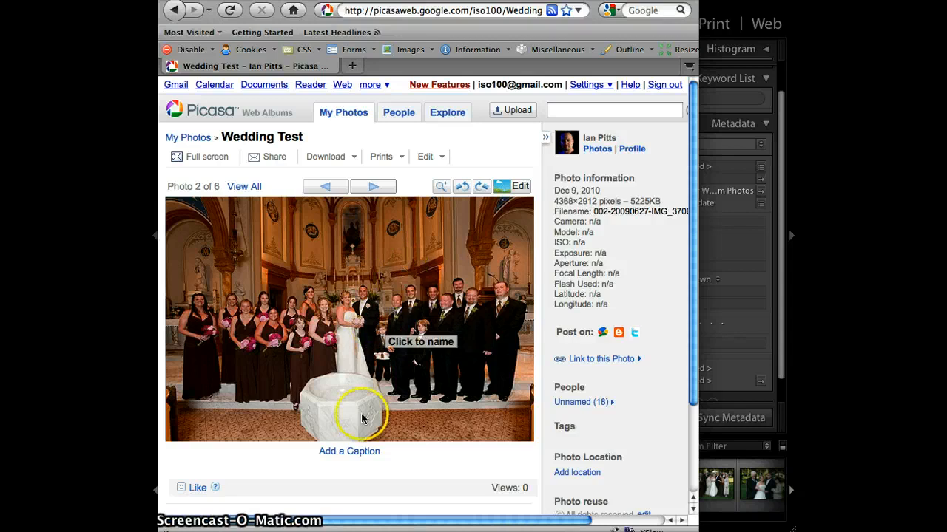
{"action": "mouse_move", "coordinate": [267, 458]}
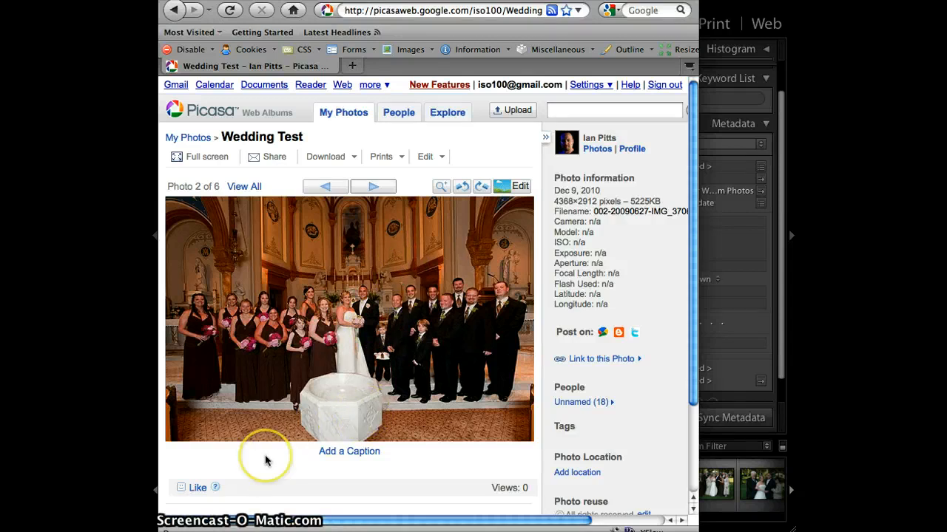
{"action": "mouse_move", "coordinate": [266, 454]}
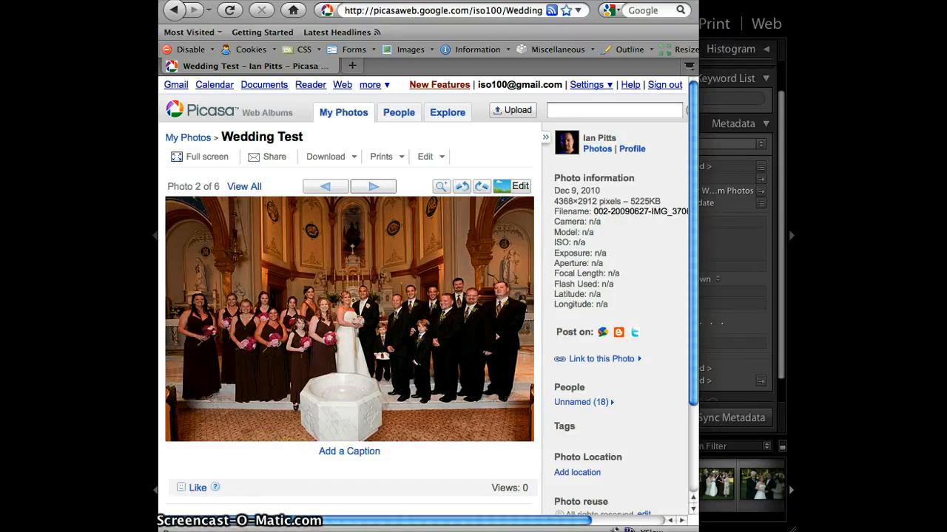